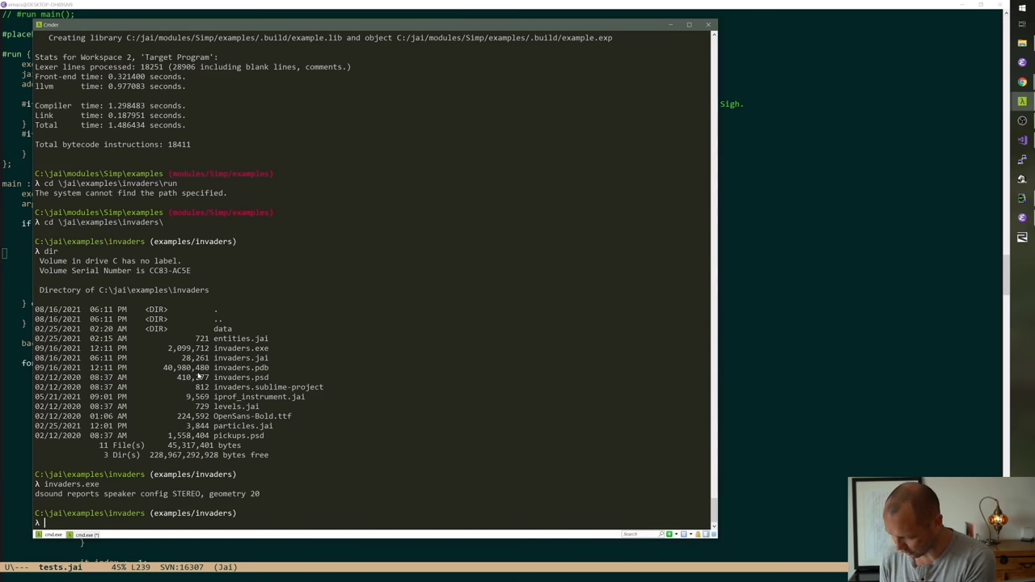
- Dismiss the custom time range unchanged, then chart 'work-life balance' in place of the previous terms
text(z)
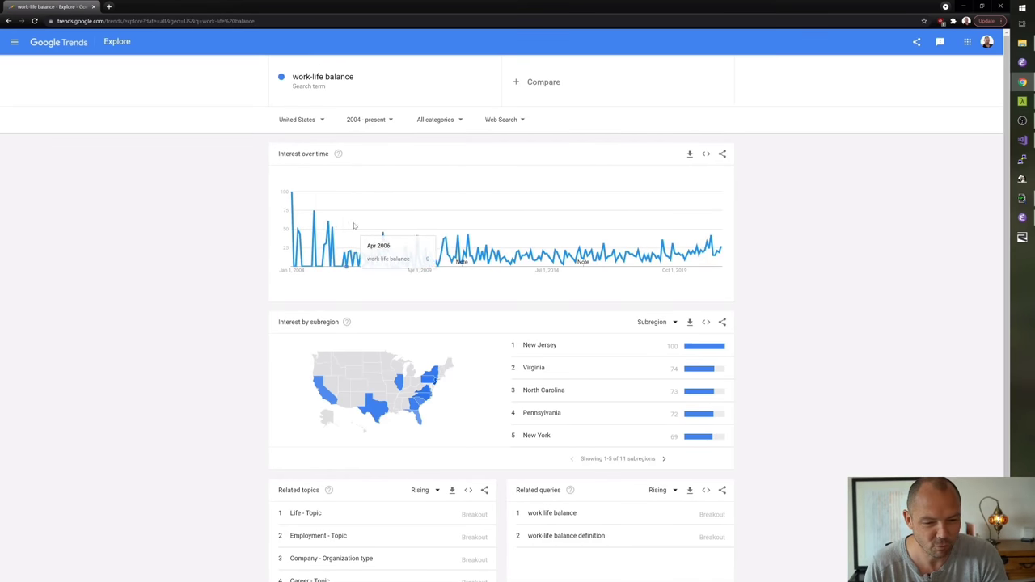
click(366, 119)
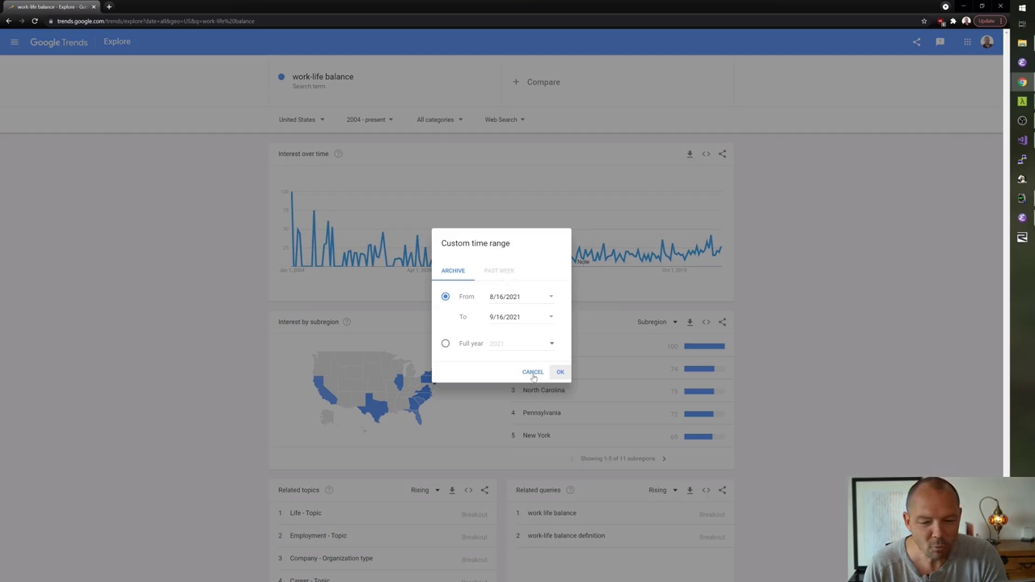
click(559, 370)
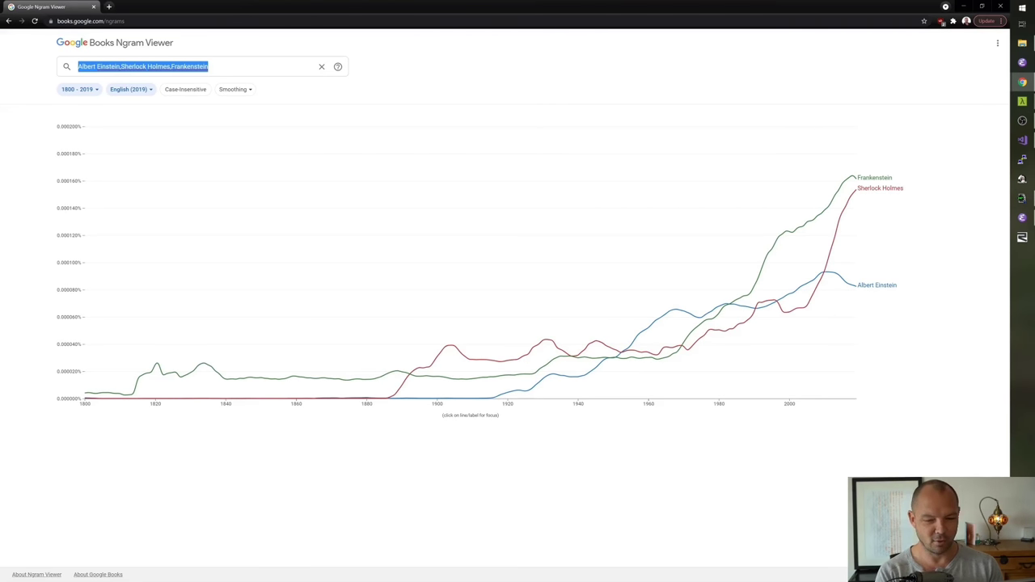
text(work-life balance)
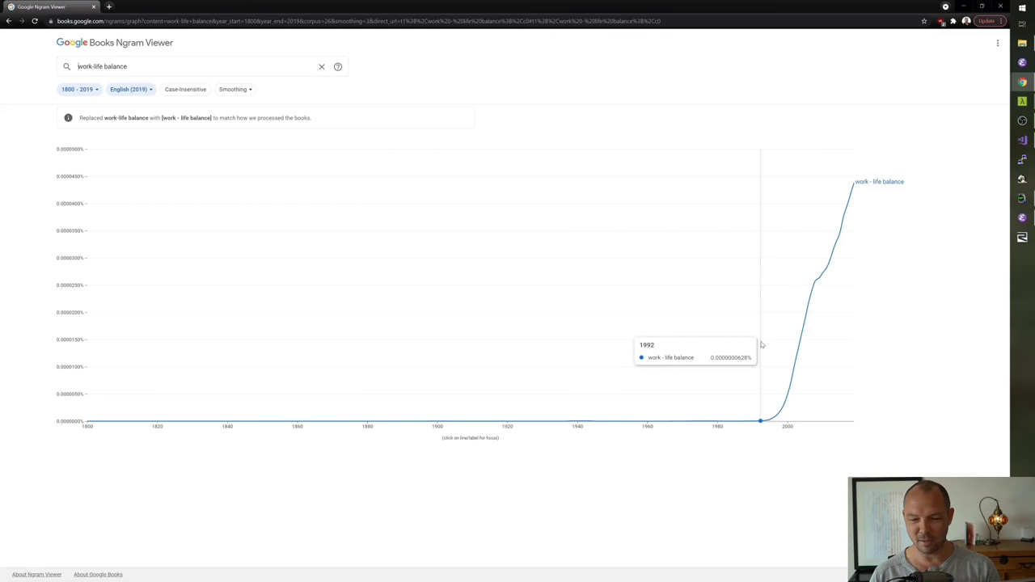
mouse_move(727, 356)
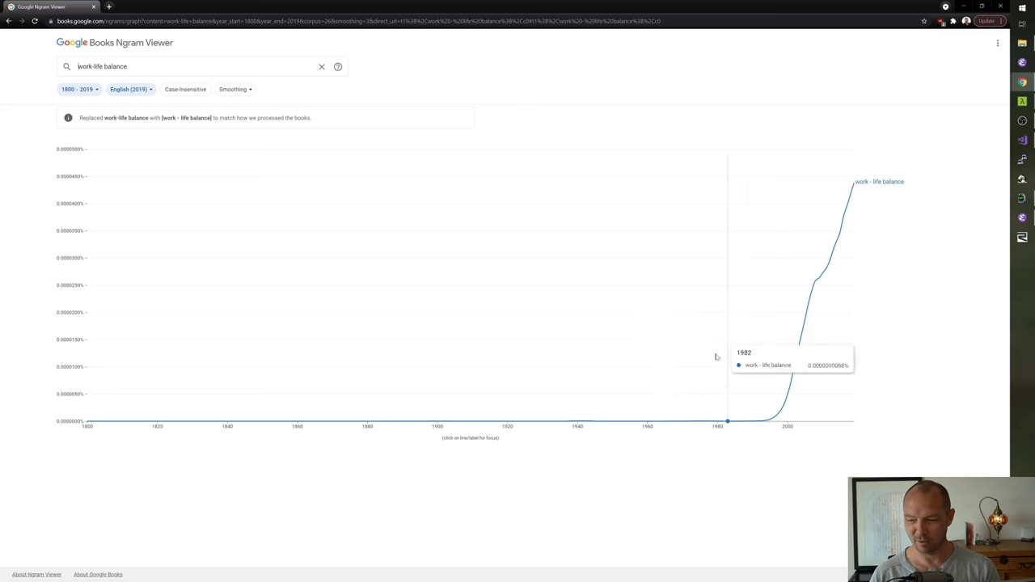
mouse_move(574, 358)
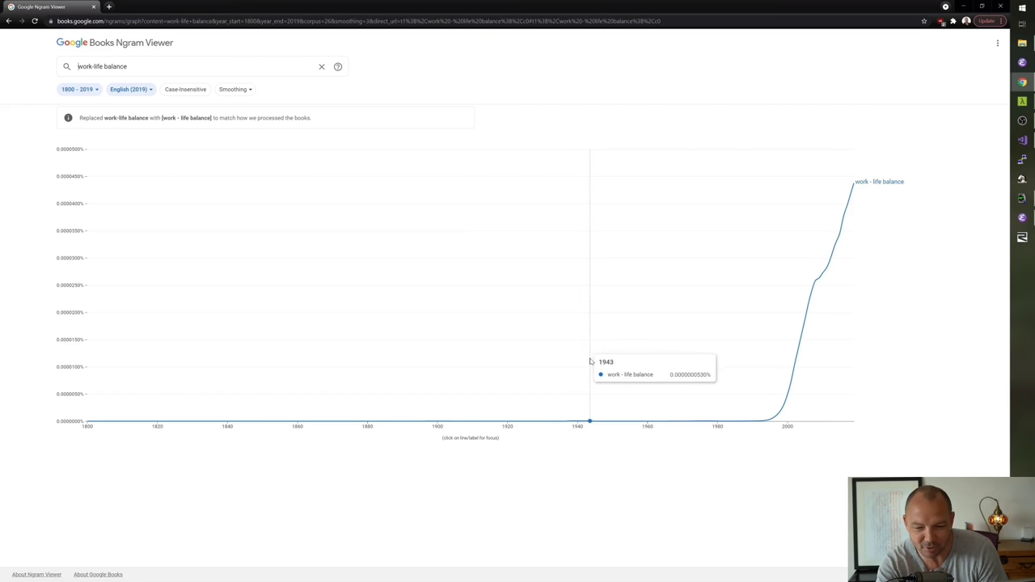
mouse_move(705, 346)
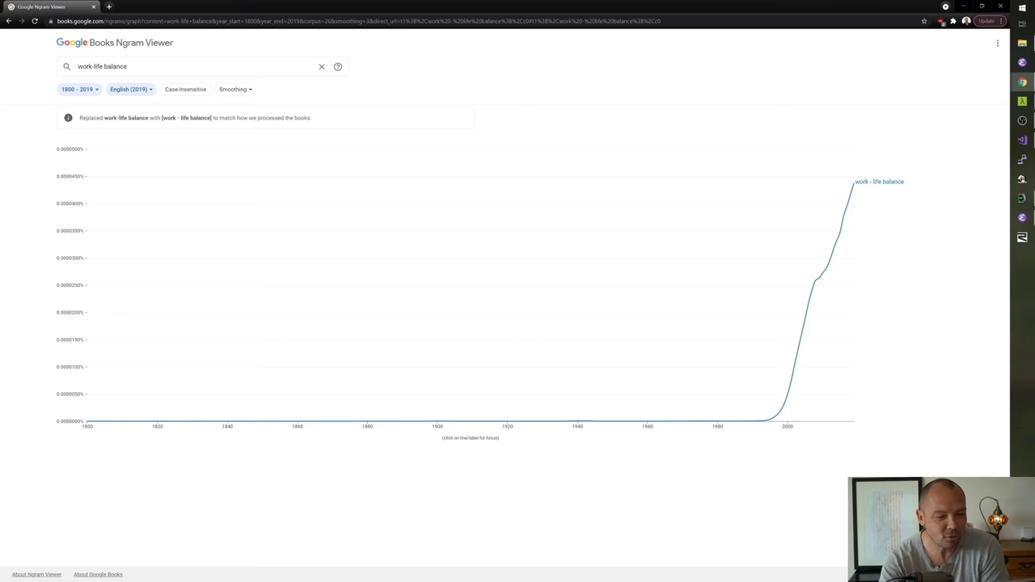
mouse_move(88, 420)
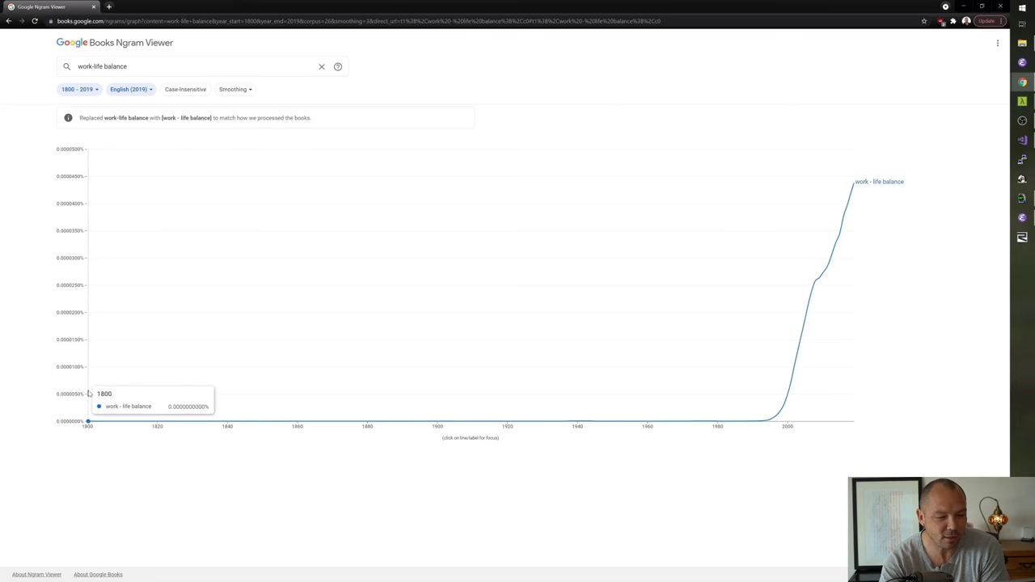
mouse_move(1, 362)
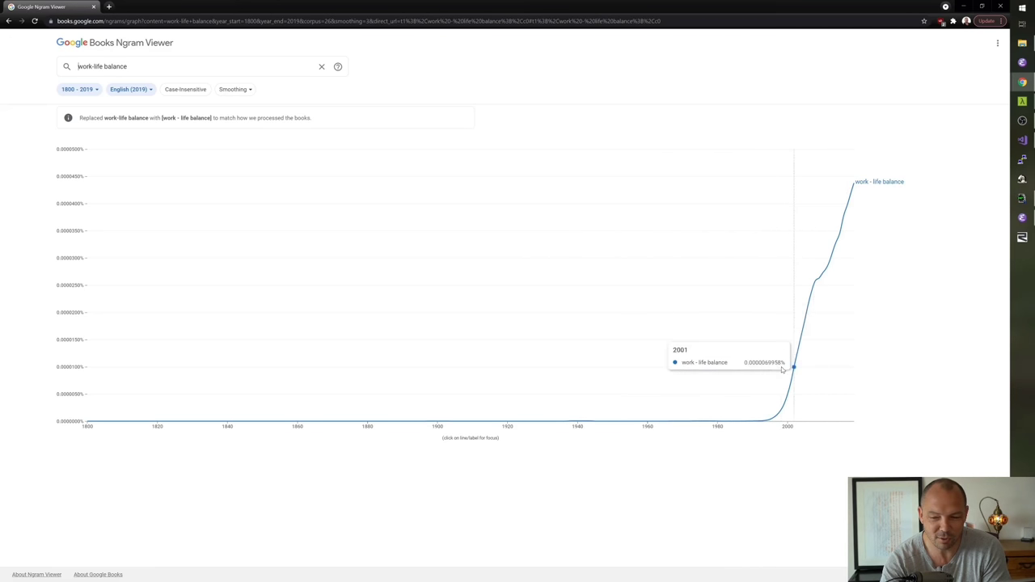
mouse_move(155, 332)
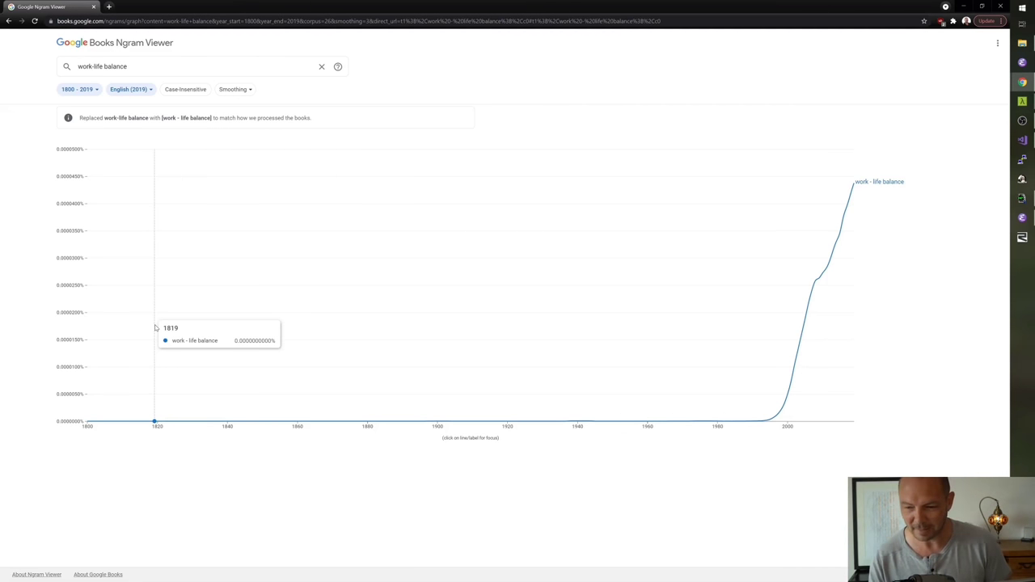
mouse_move(792, 323)
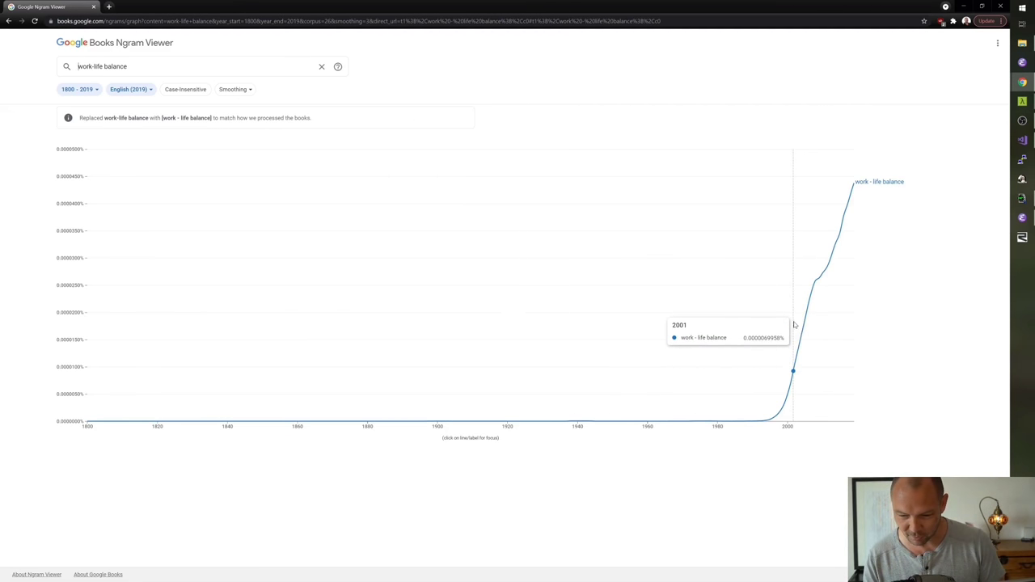
mouse_move(798, 340)
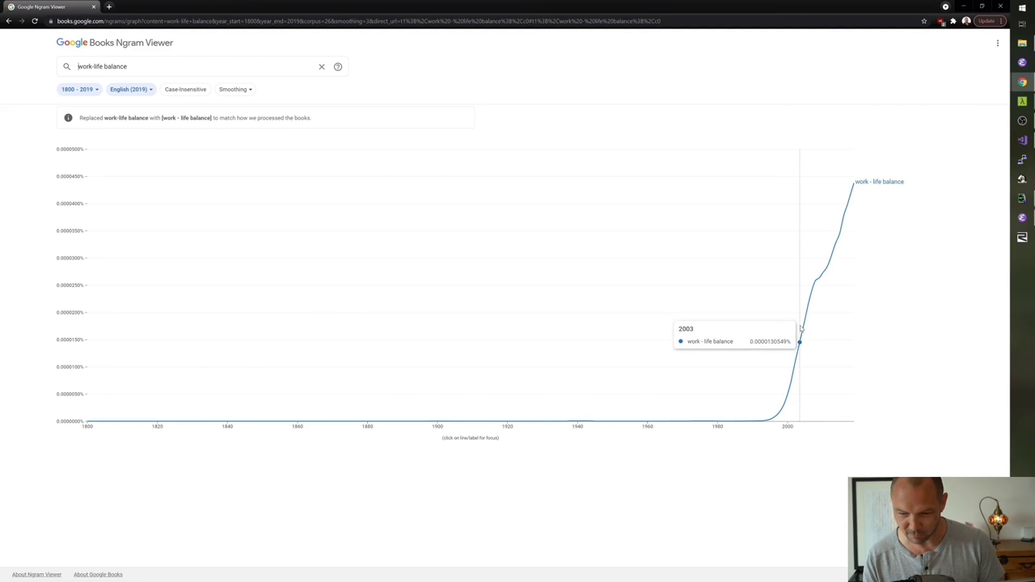
mouse_move(359, 502)
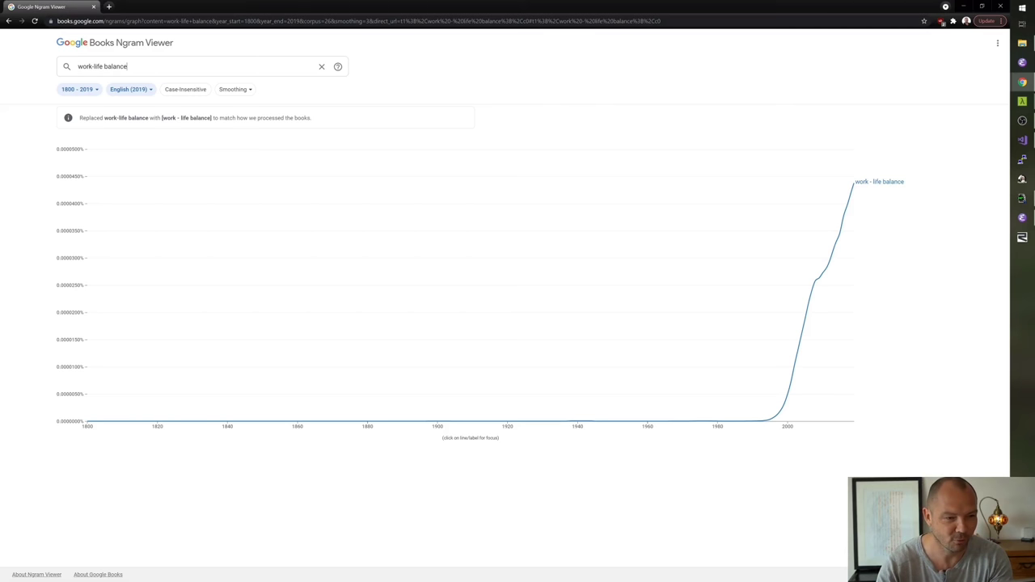
- Add 'imposter syndrome' to the search so it plots beside 'work-life balance'
text(,imposter syndrome)
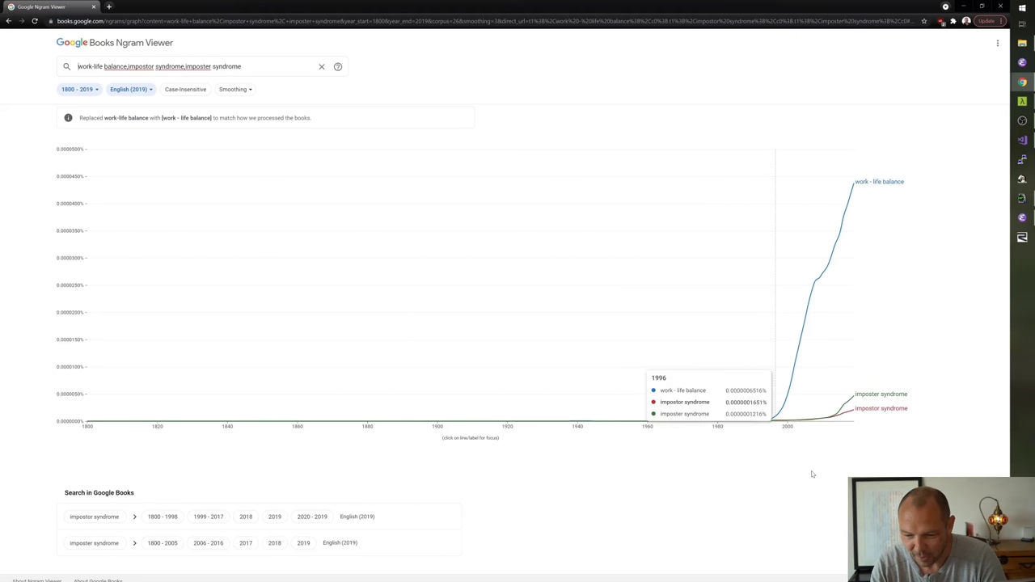
mouse_move(759, 304)
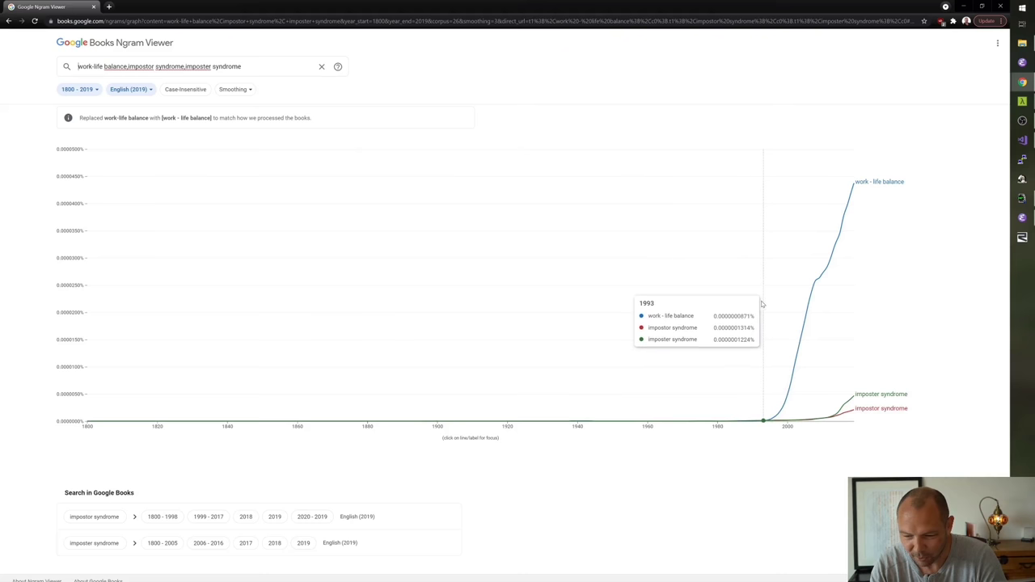
mouse_move(822, 272)
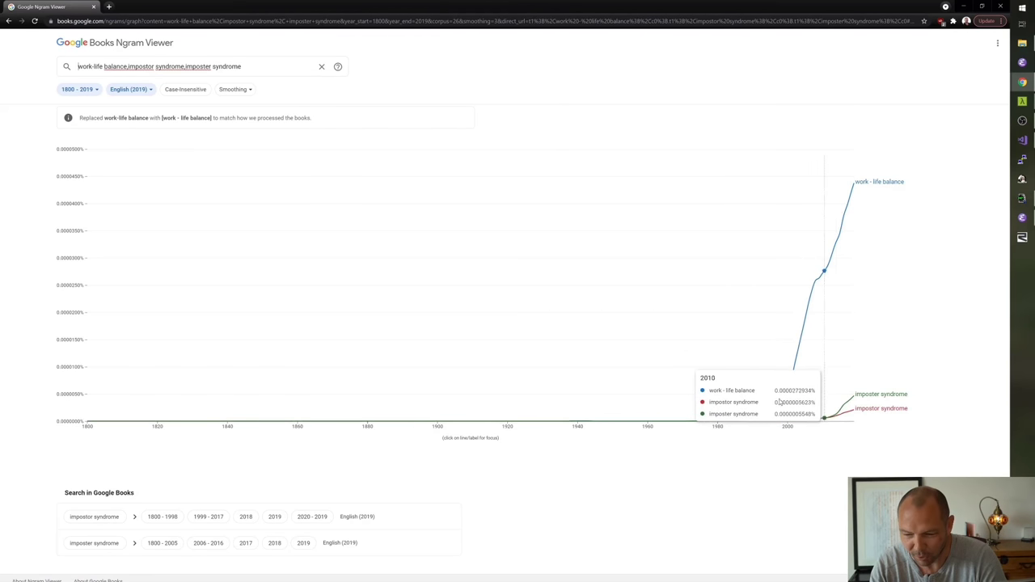
mouse_move(388, 303)
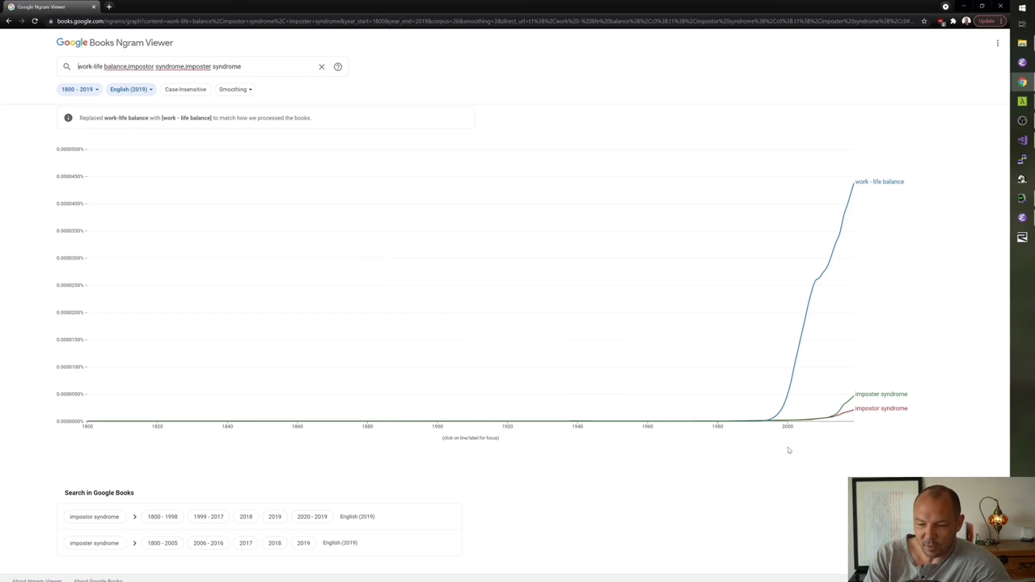
mouse_move(796, 364)
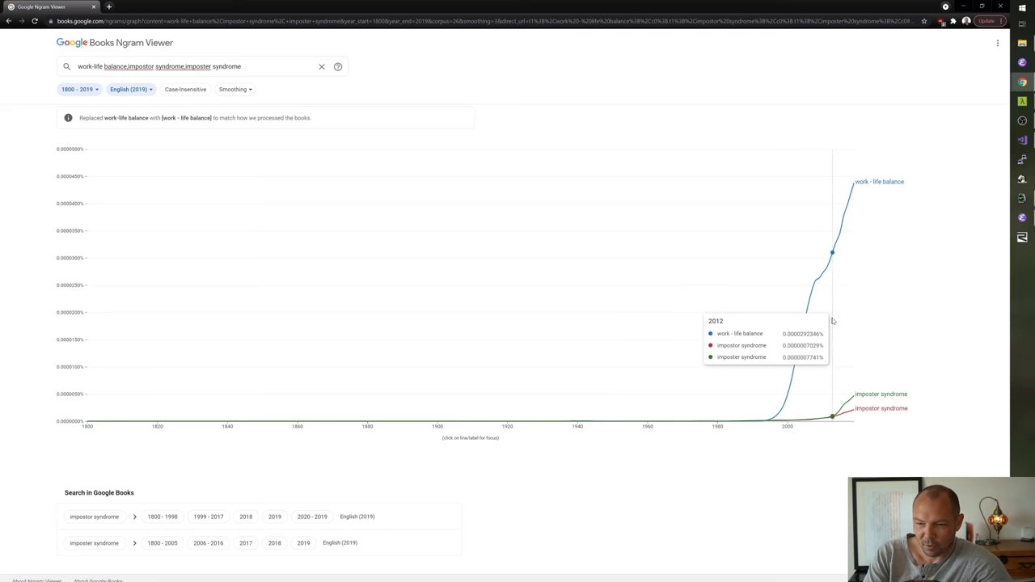
mouse_move(847, 300)
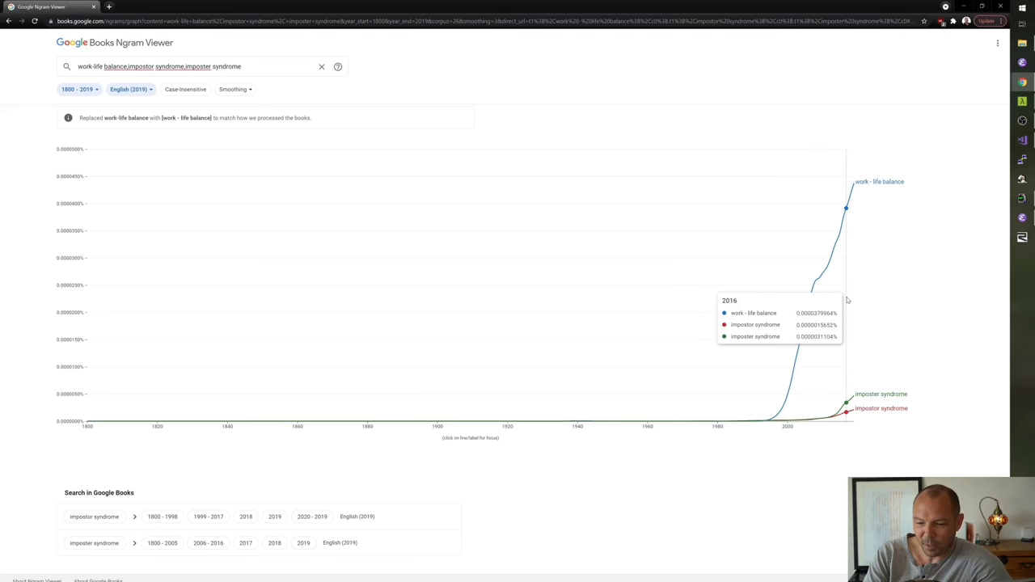
mouse_move(821, 300)
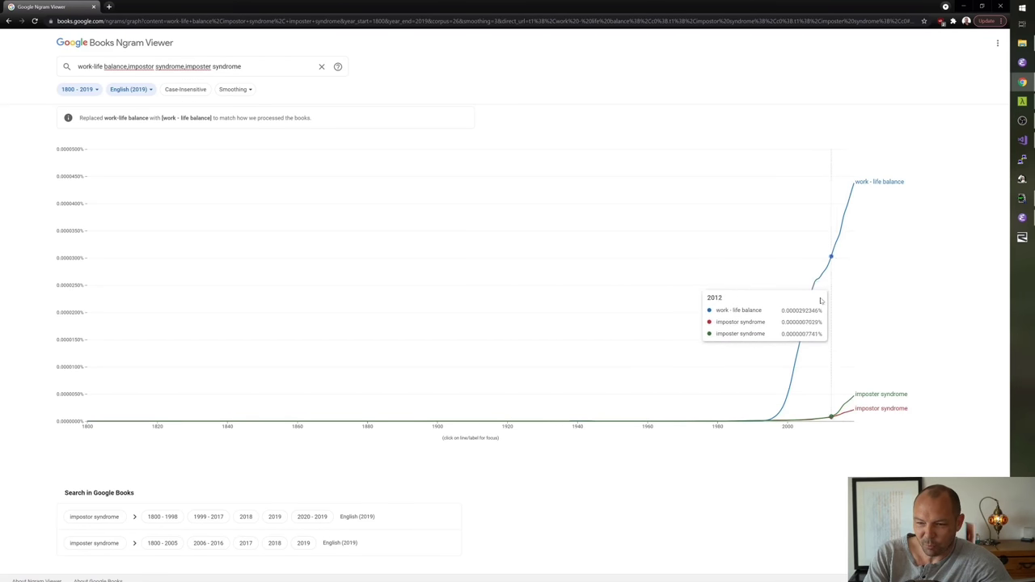
mouse_move(588, 434)
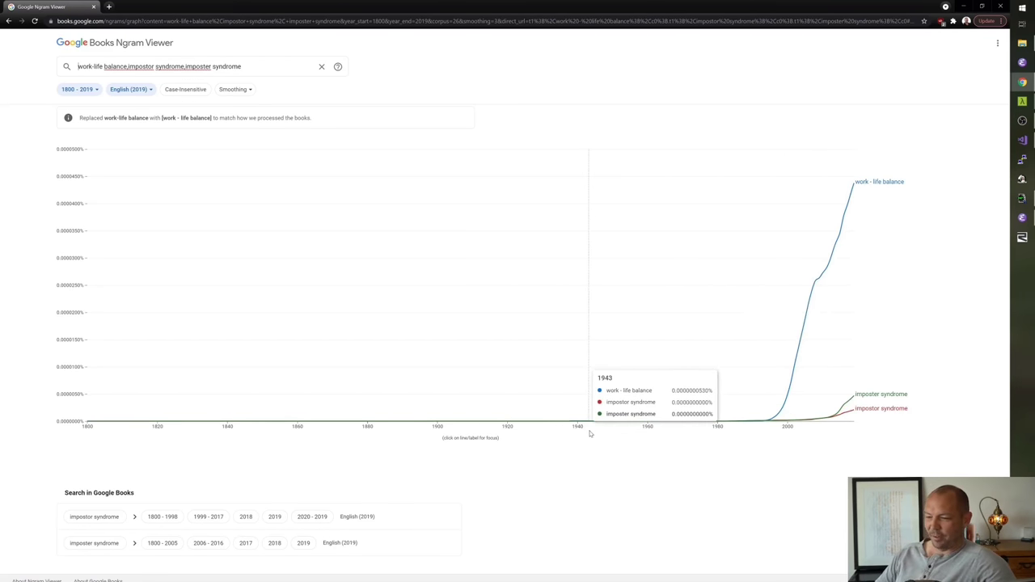